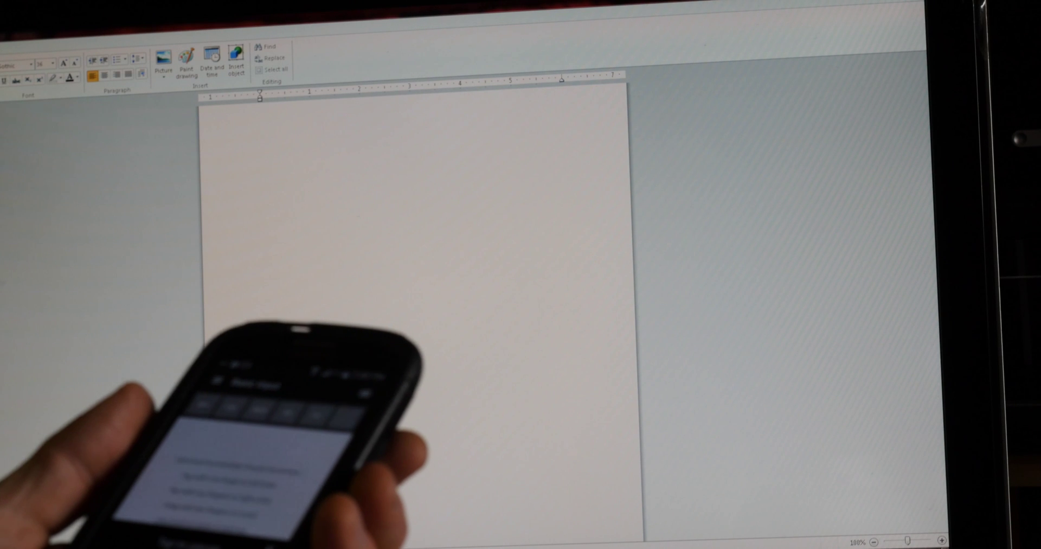
type("dear mom and dad")
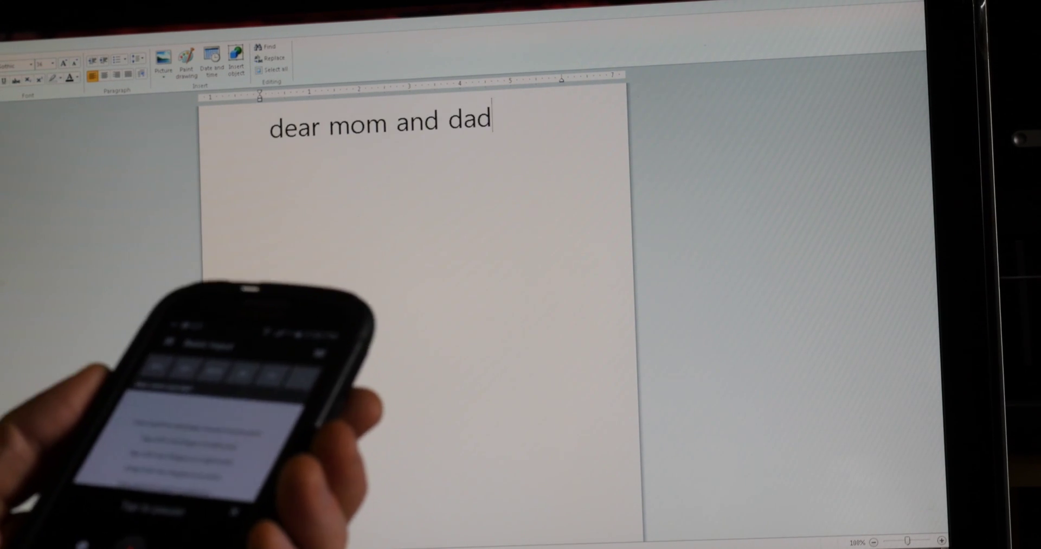
type(",")
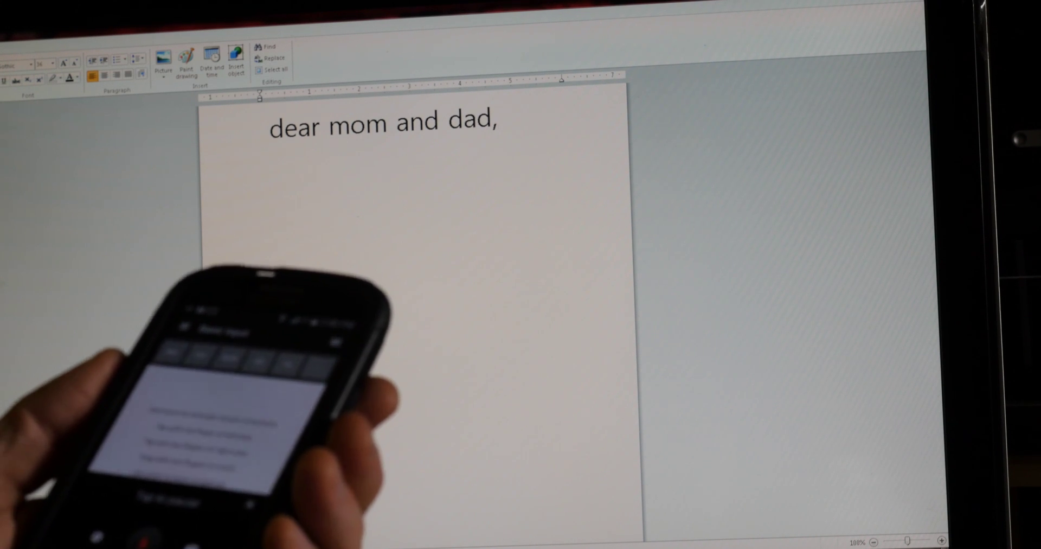
type("I regret to tell yo")
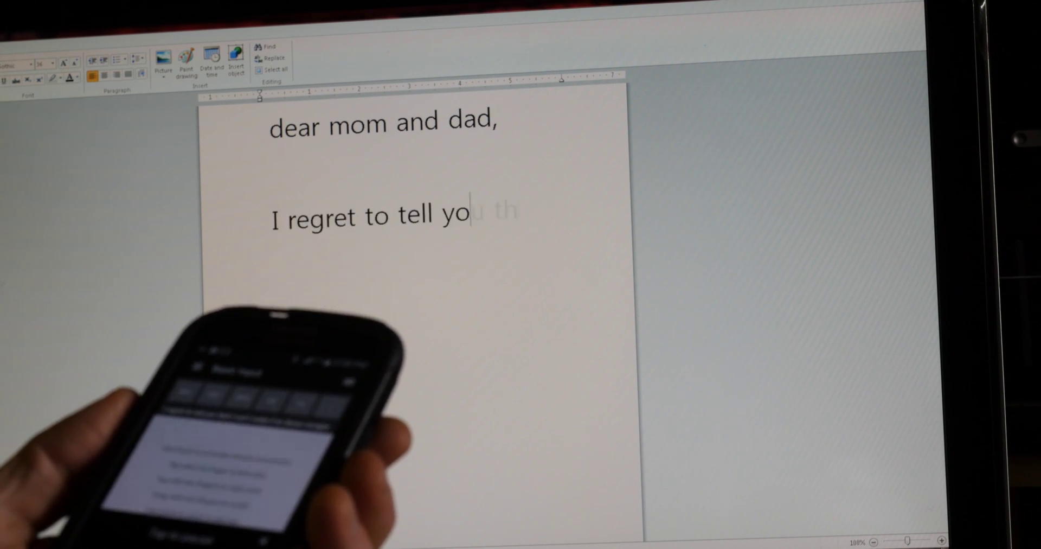
type("u that I can't make it to dinner tonight")
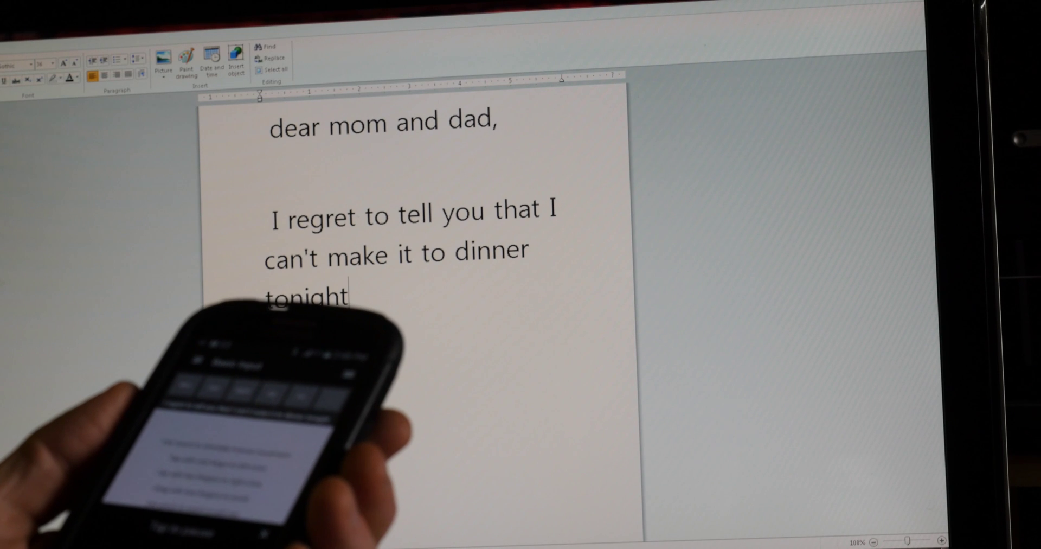